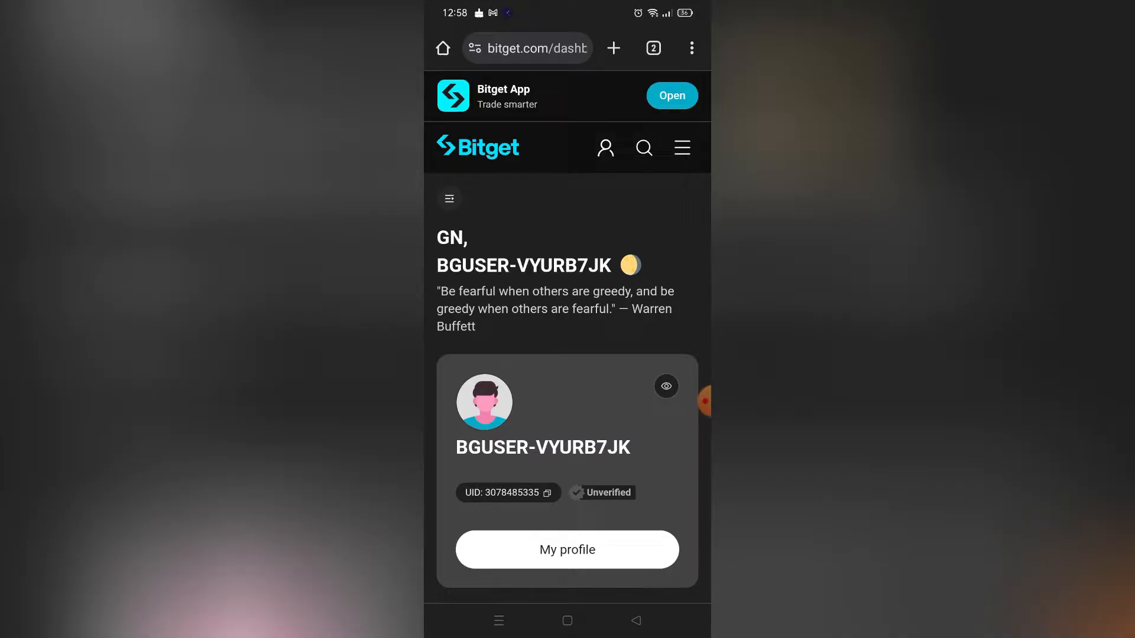
# - Navigate via the main menu's Trade section to the Spot trading page for BTC/USDT
pyautogui.click(527, 47)
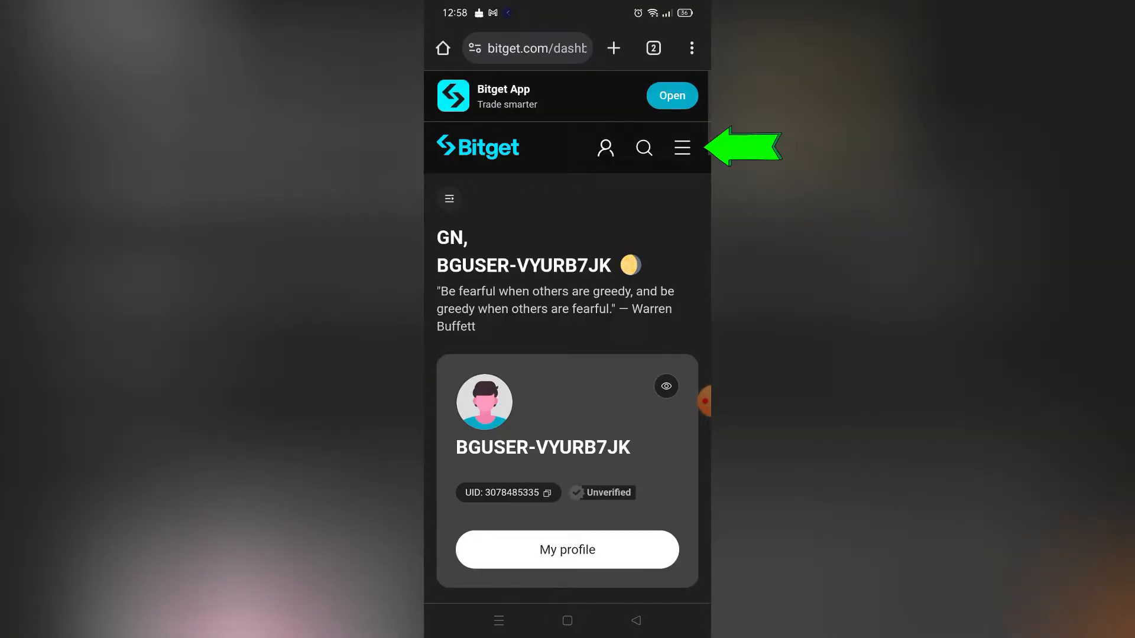
pyautogui.click(681, 148)
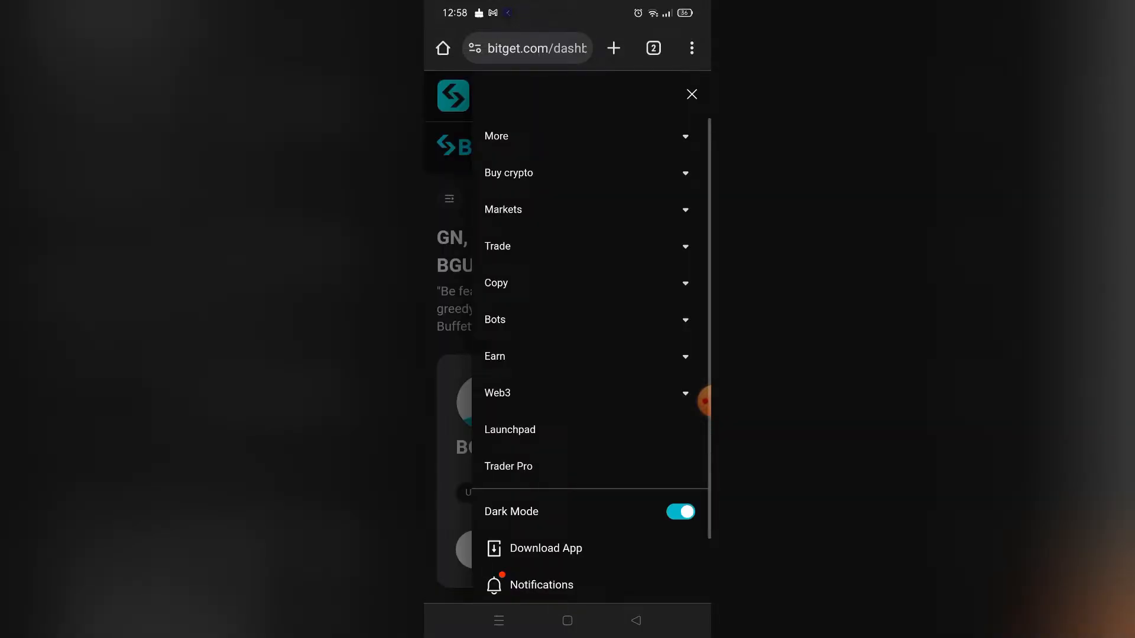
pyautogui.click(497, 245)
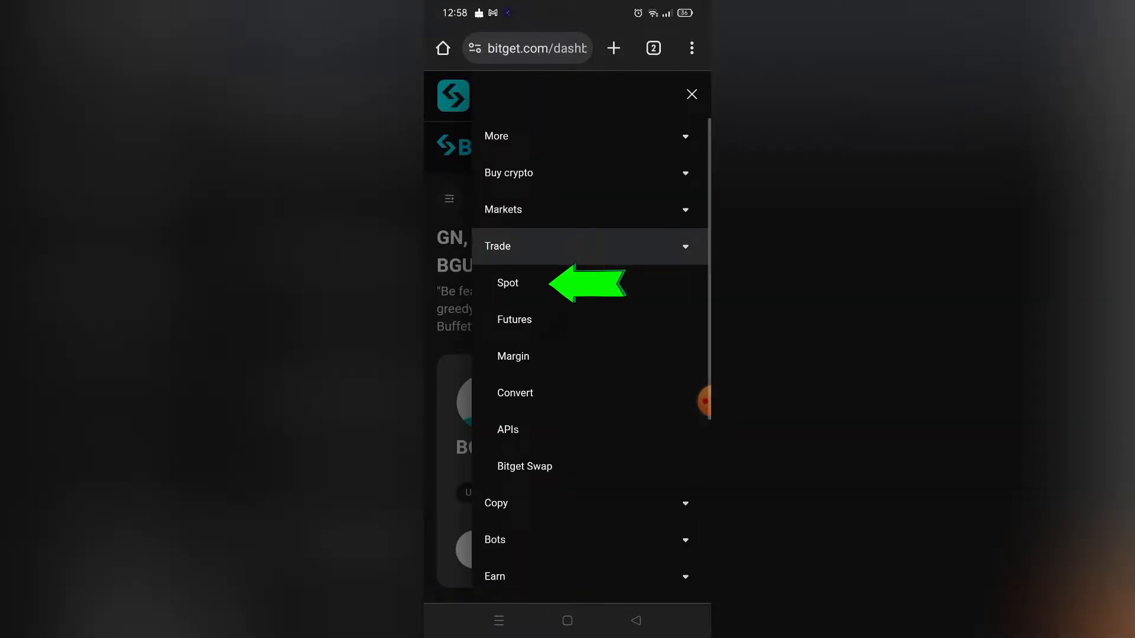
pyautogui.click(507, 283)
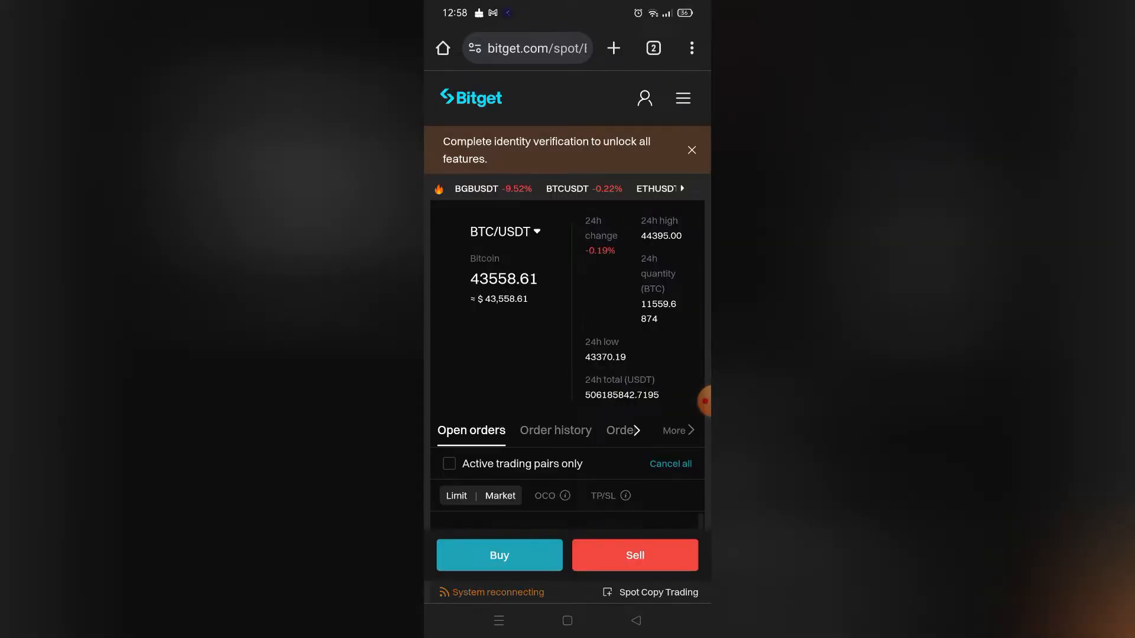
# - Search 'Usdc' in the pair selector and switch the market to USDC/USDT
pyautogui.click(449, 431)
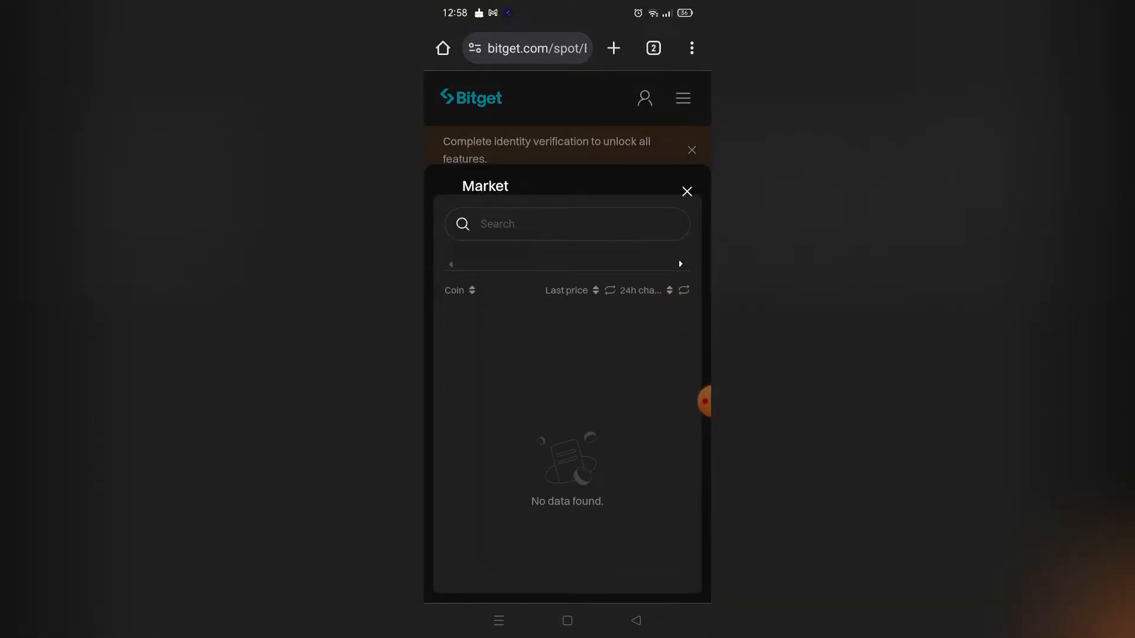
pyautogui.click(566, 223)
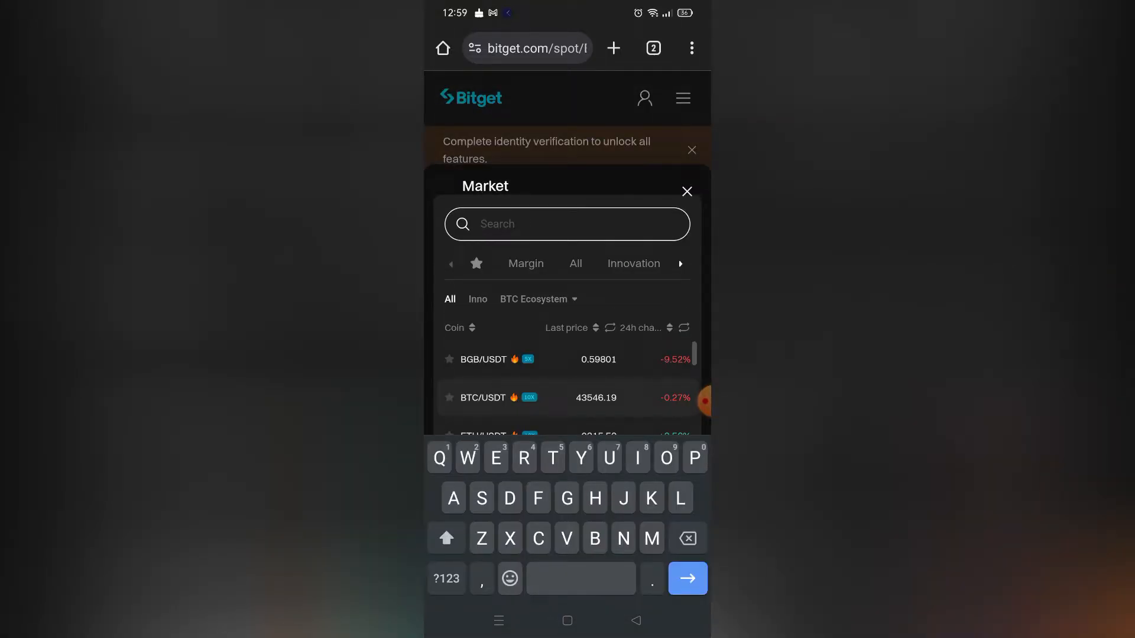
pyautogui.write('Usd')
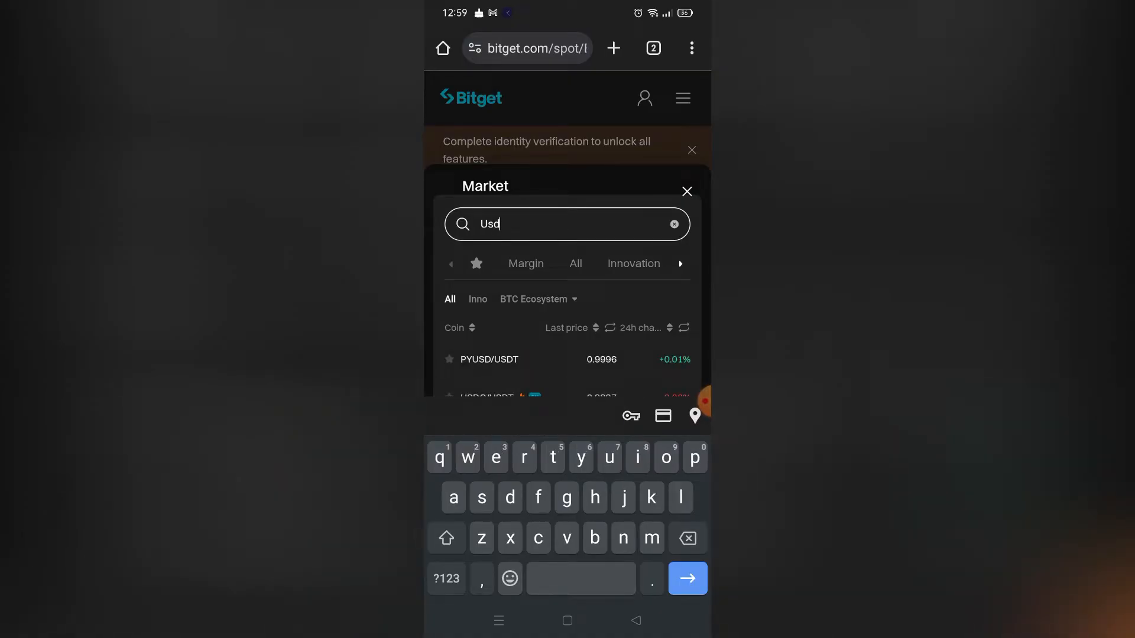
pyautogui.write('c')
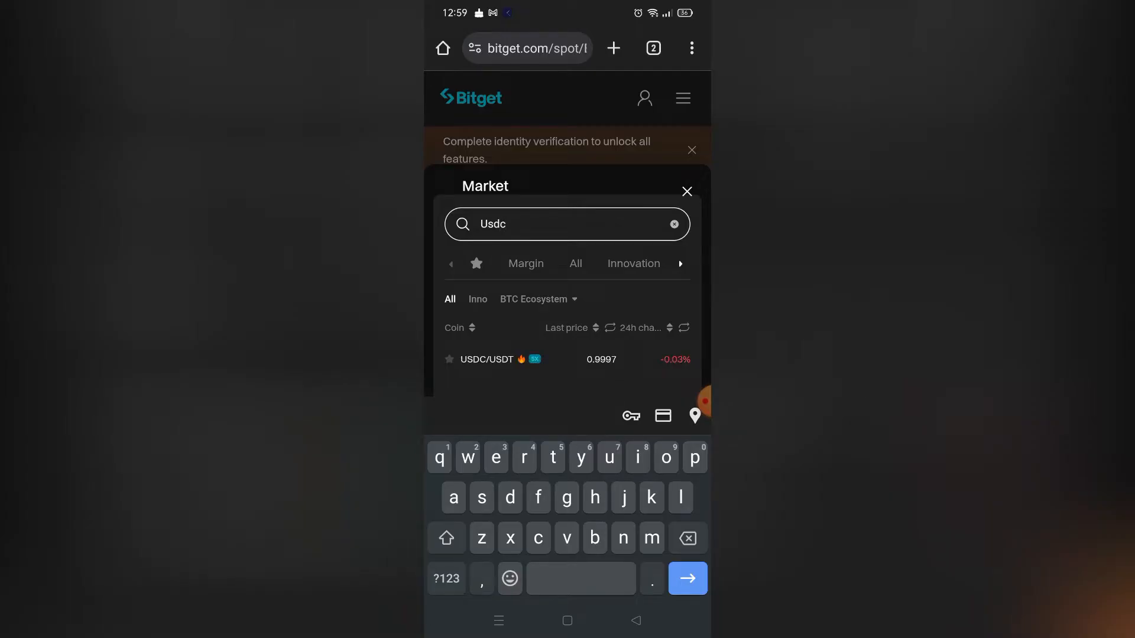
pyautogui.click(487, 359)
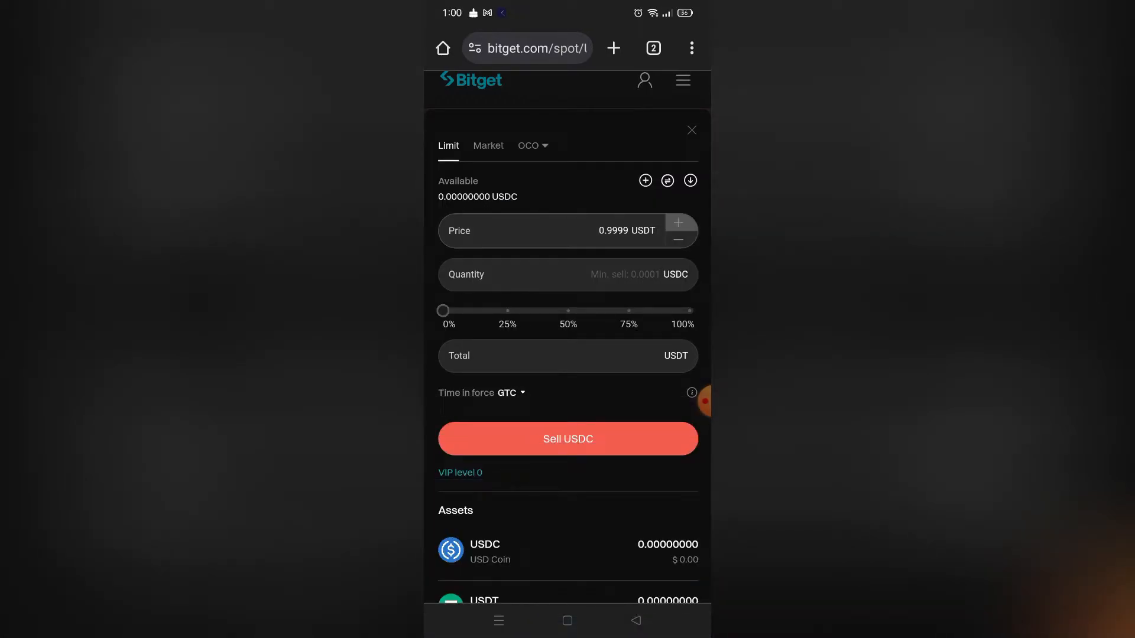
# - Enter a sell quantity of 12 USDC and lower the limit price to 0.9998 USDT
pyautogui.click(677, 223)
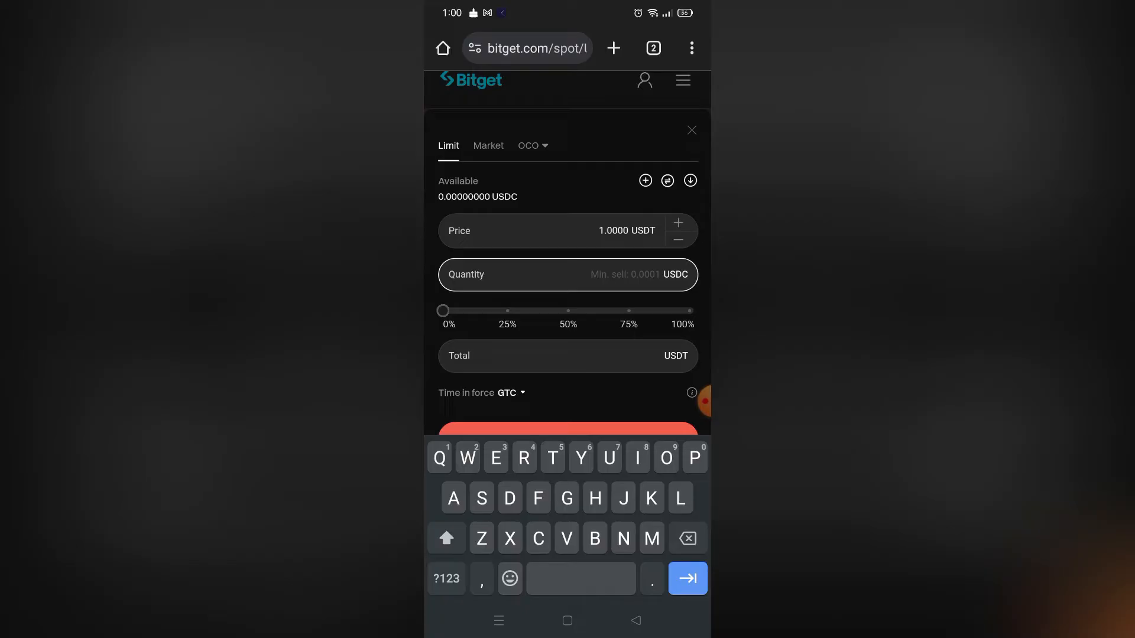
pyautogui.write('12')
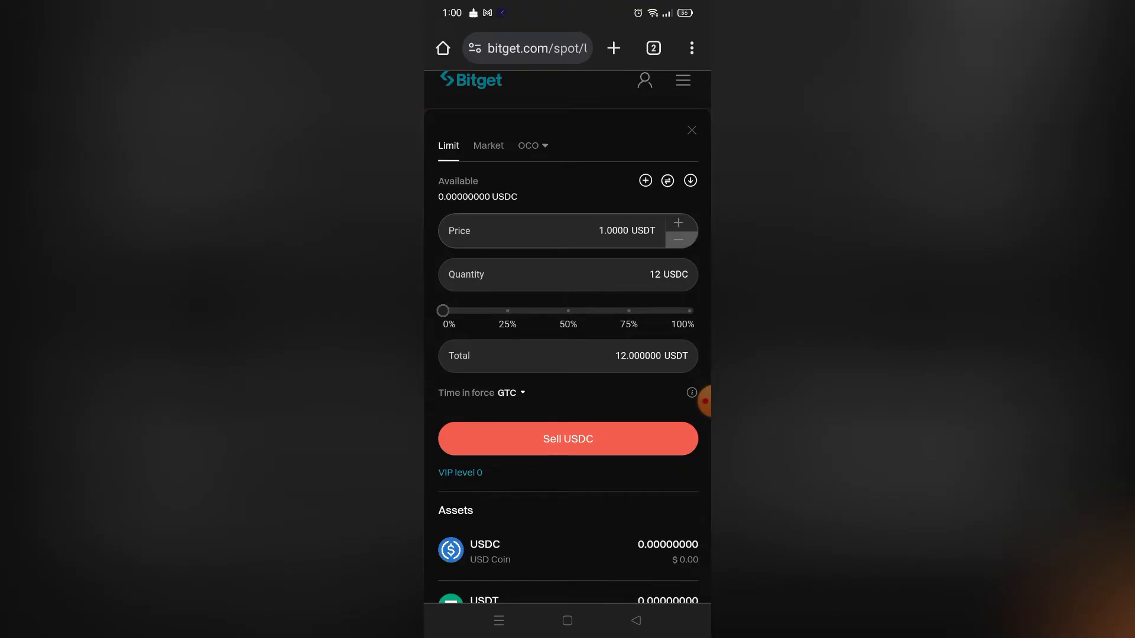
pyautogui.click(677, 238)
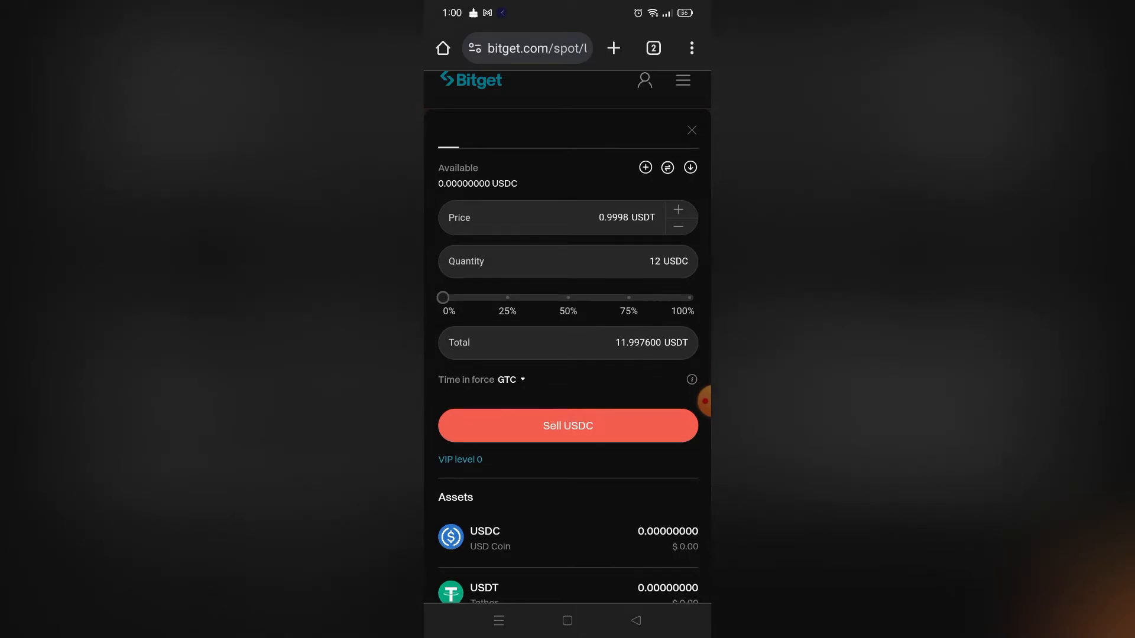
# - Switch the USDC sell order from limit to a market order at best price
pyautogui.click(567, 425)
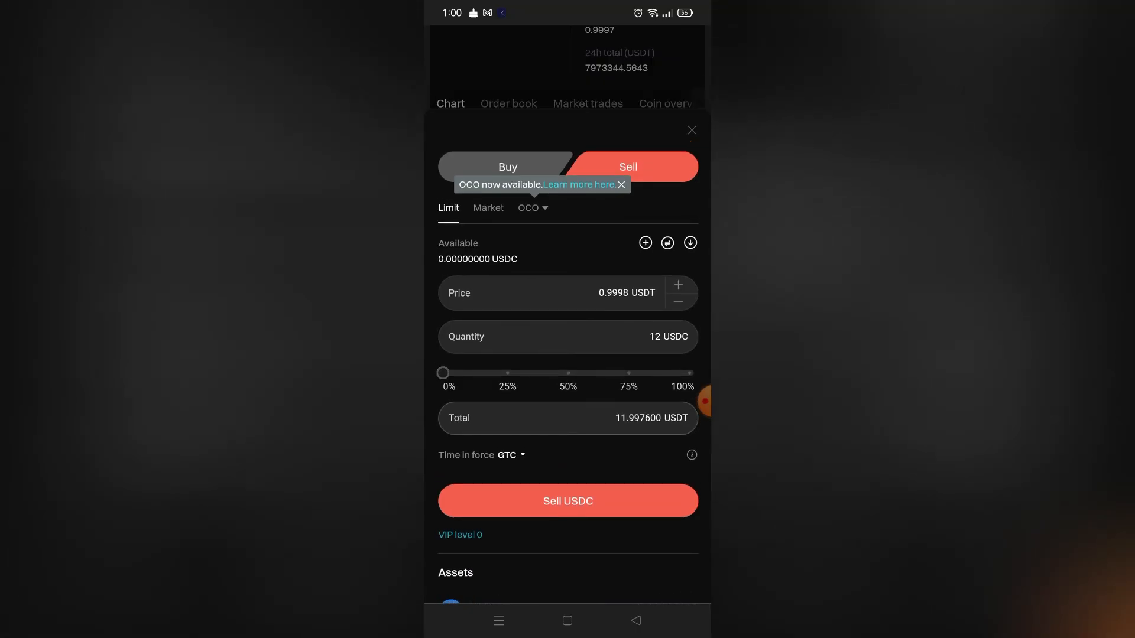
pyautogui.scroll(-3)
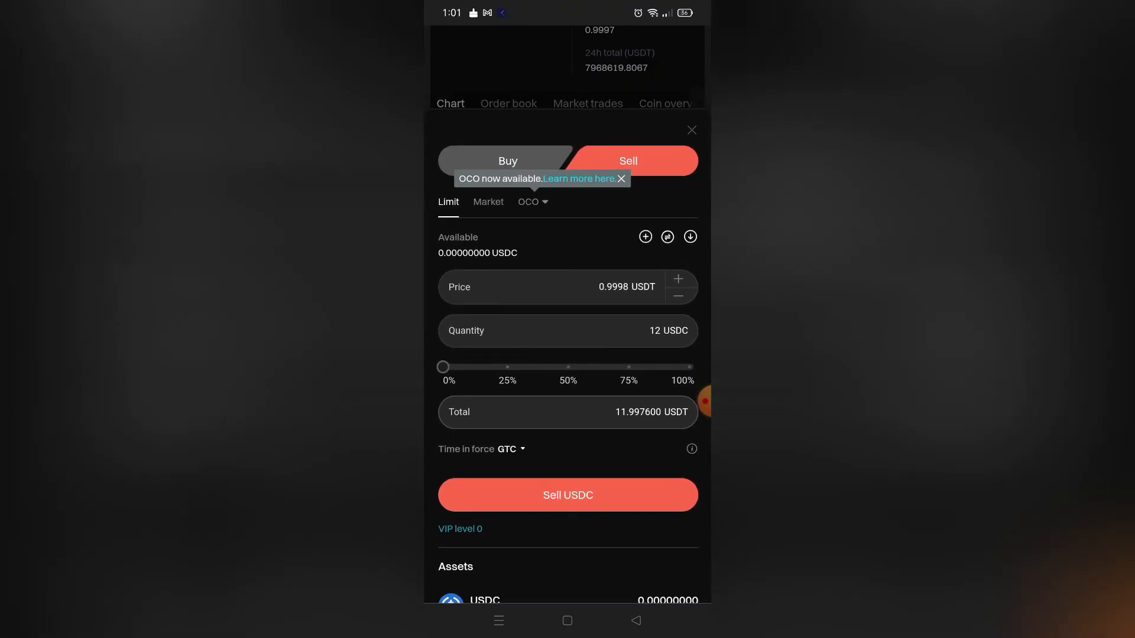
pyautogui.click(488, 202)
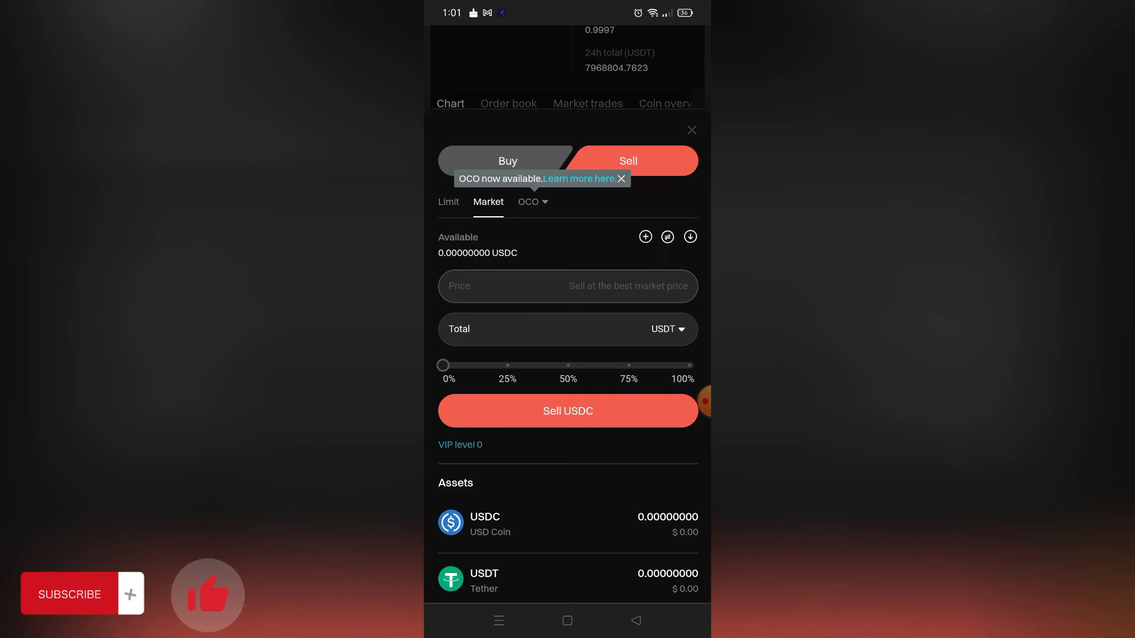